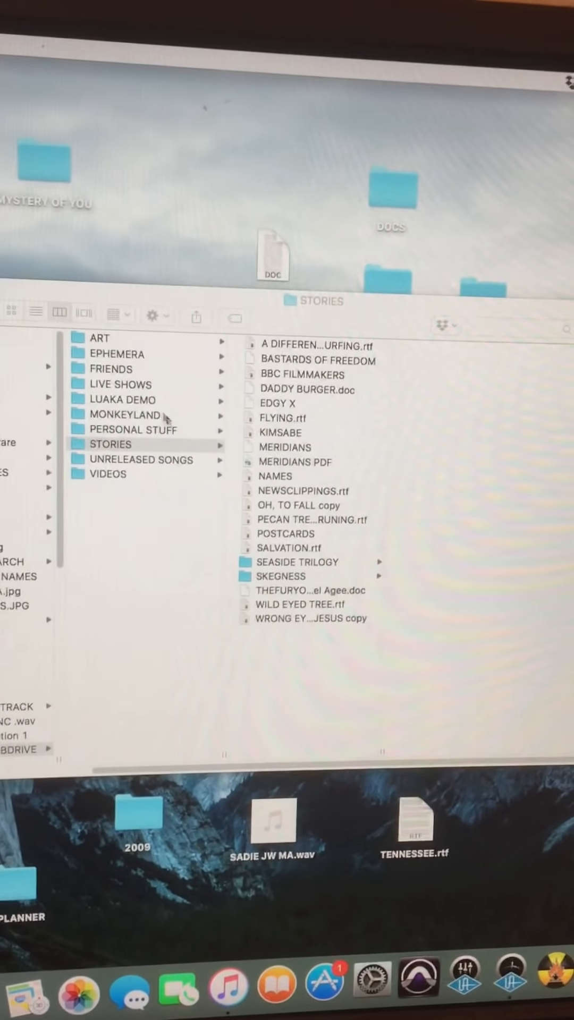
Browse LIVE SHOWS > GAMH 2 > Jim White live compilation CD, revealing its two disc folders and notes
left_click(118, 384)
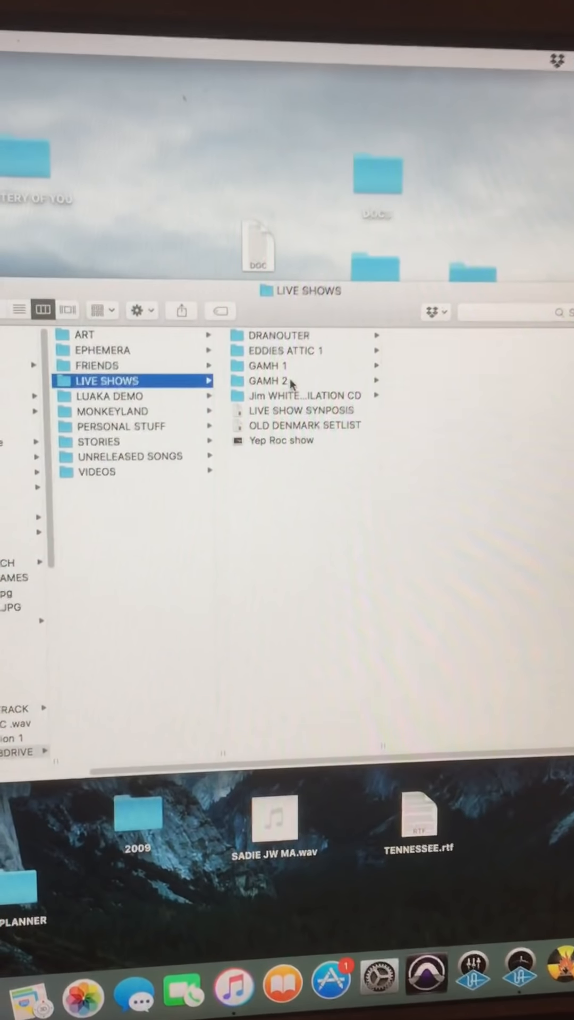
left_click(267, 381)
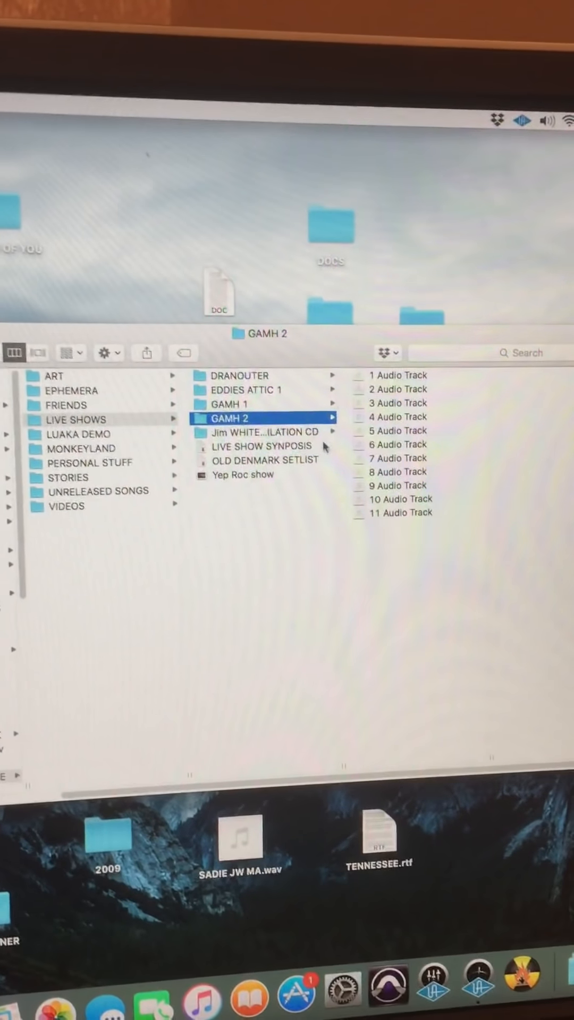
left_click(266, 433)
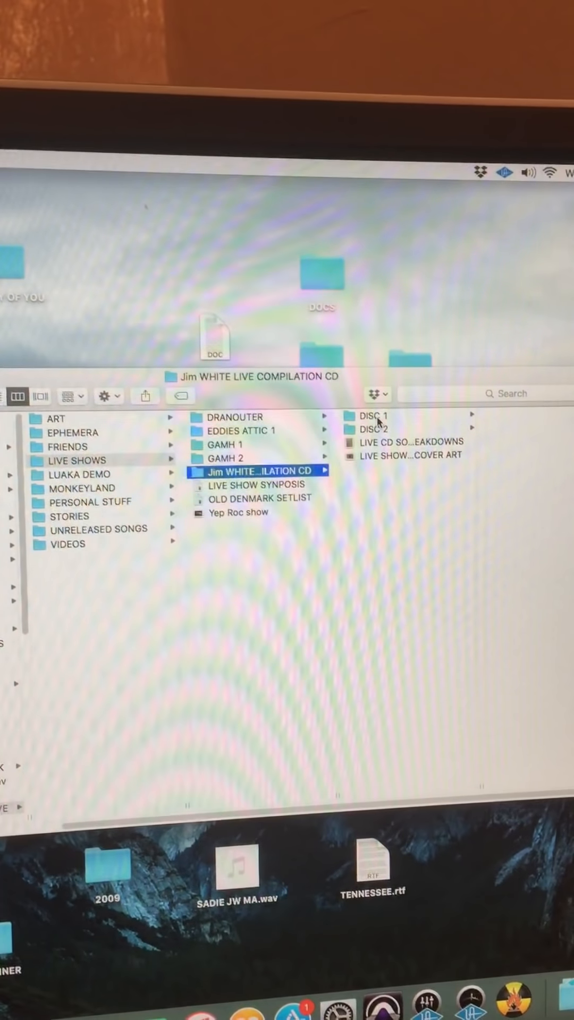
left_click(374, 431)
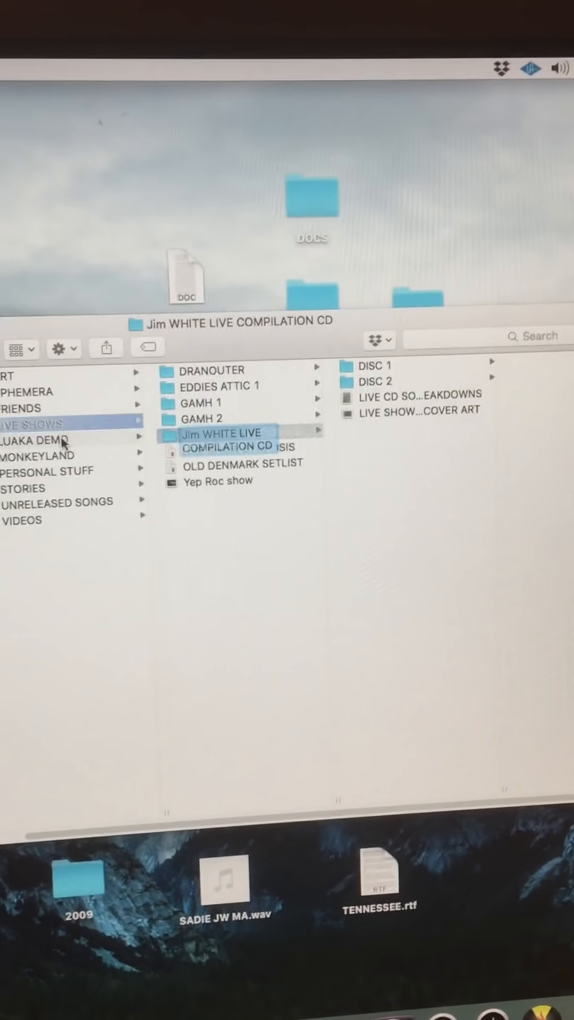
Browse LUAKA DEMO, checking HEAVEN OF MY HEART and SUGARWATER.wav, then move to PERSONAL STUFF
left_click(39, 440)
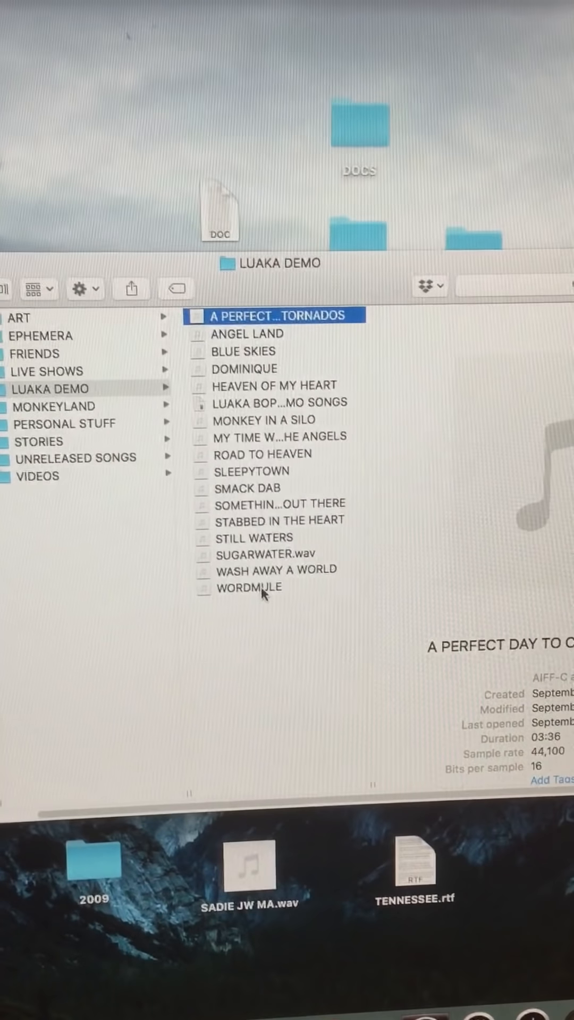
left_click(248, 588)
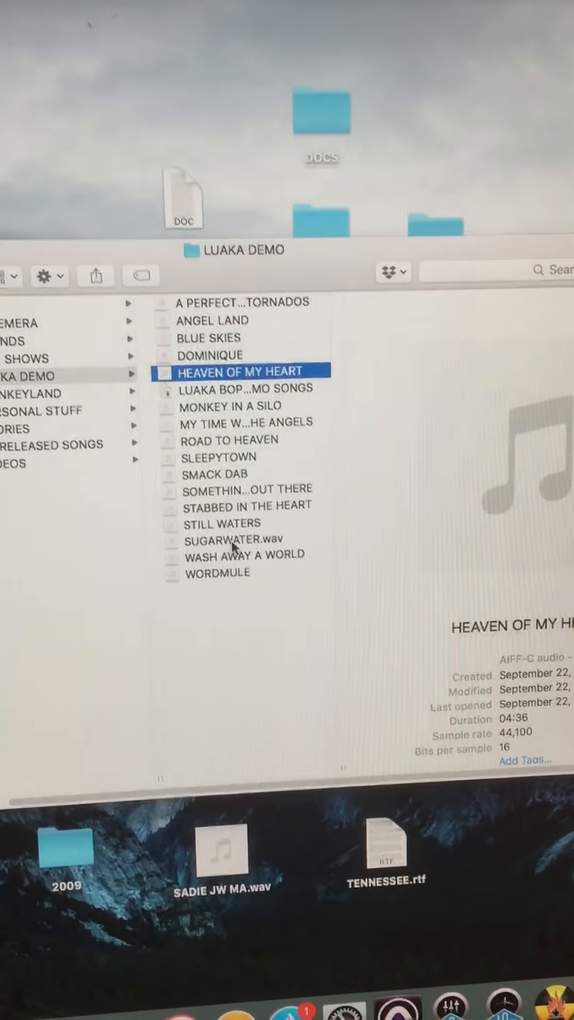
left_click(237, 541)
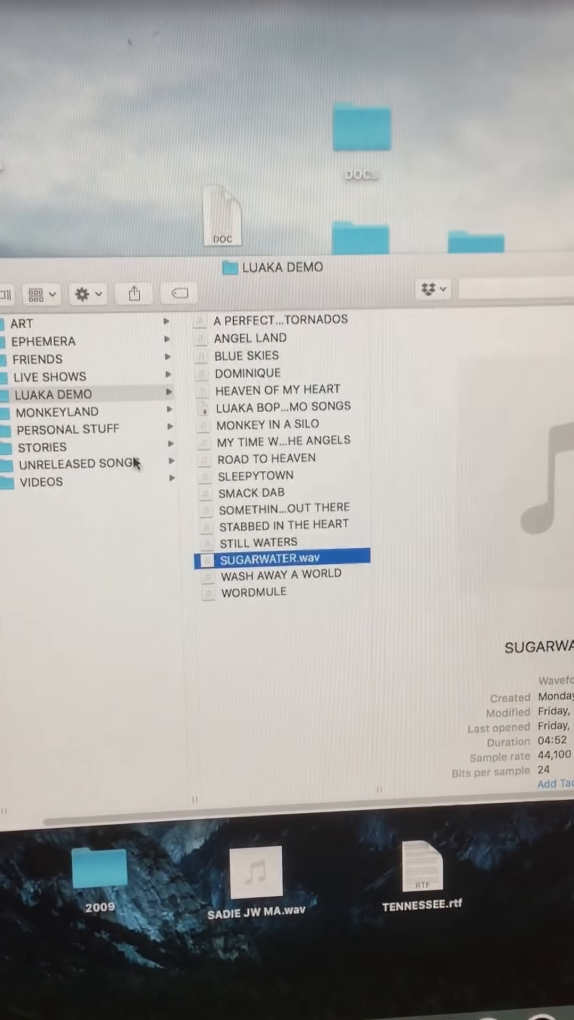
left_click(65, 428)
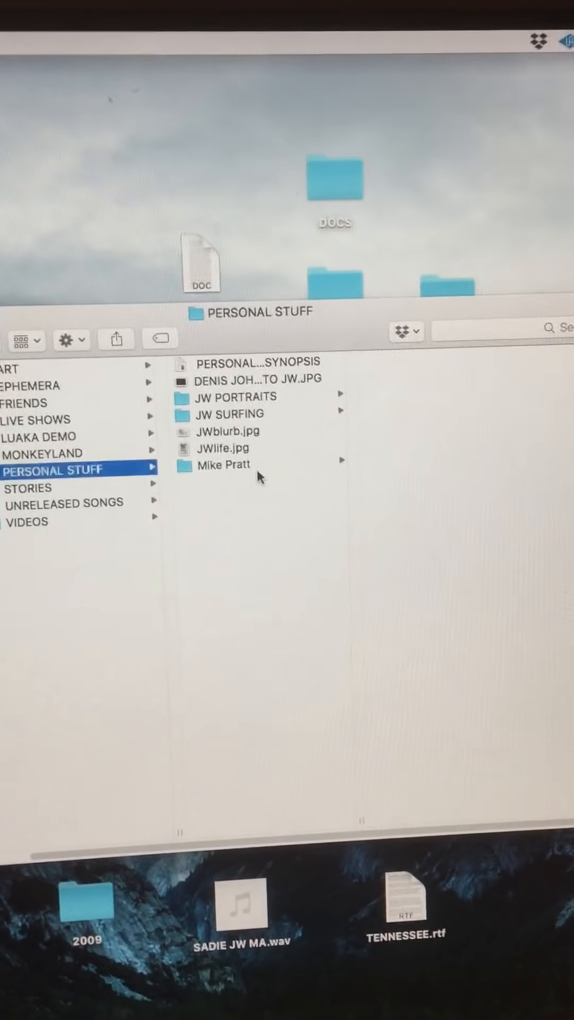
left_click(223, 465)
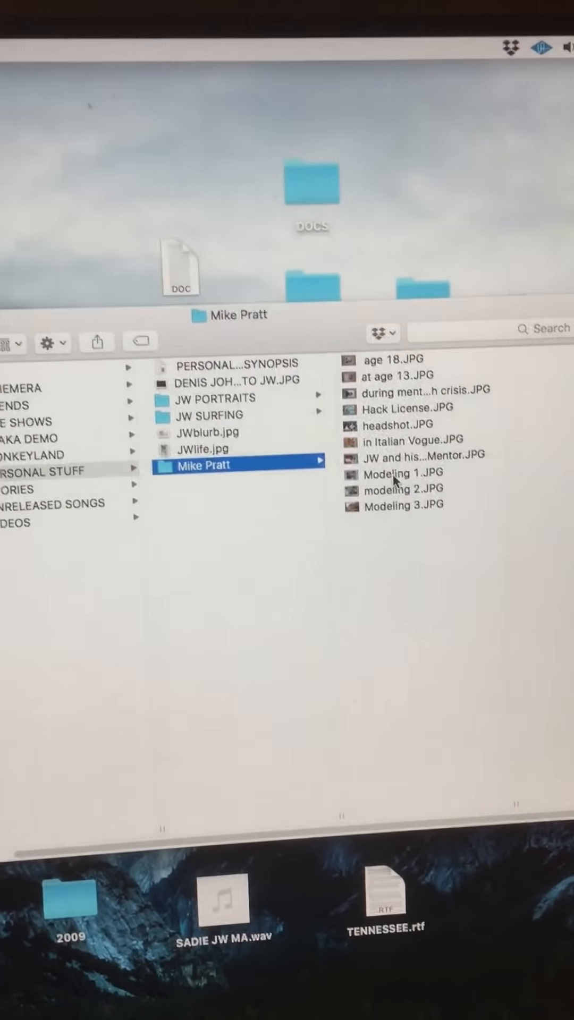
left_click(401, 436)
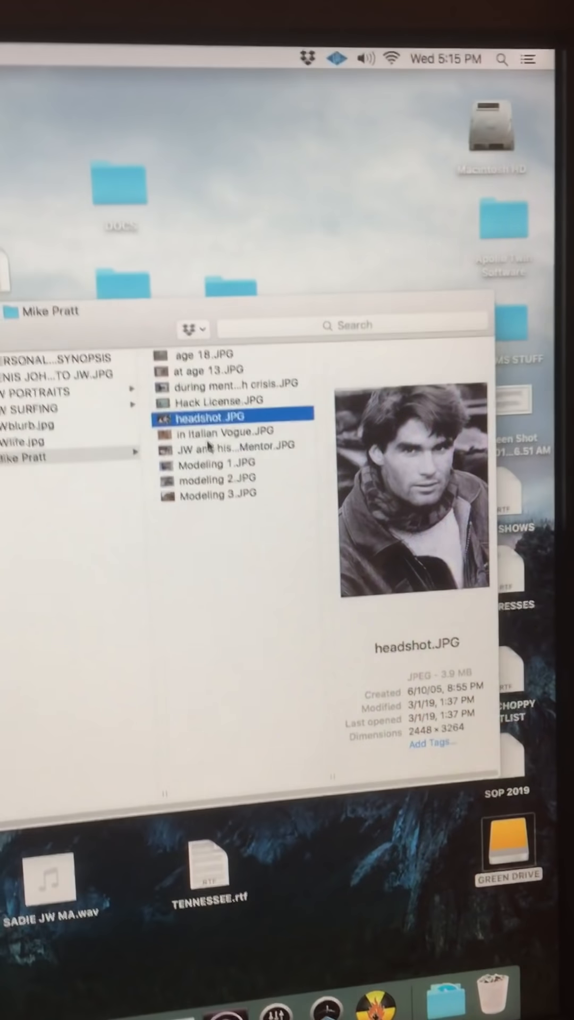
left_click(234, 462)
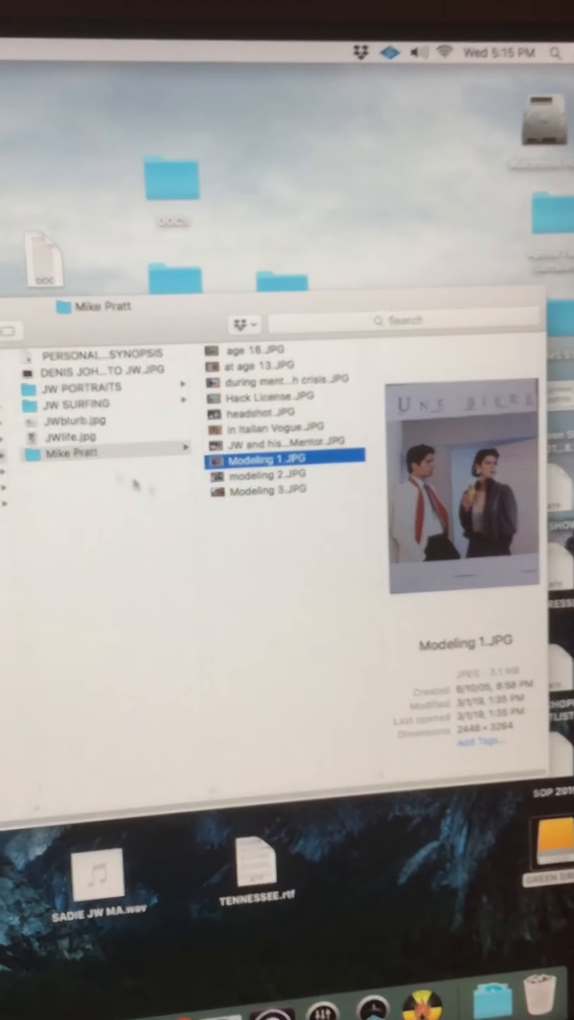
left_click(85, 404)
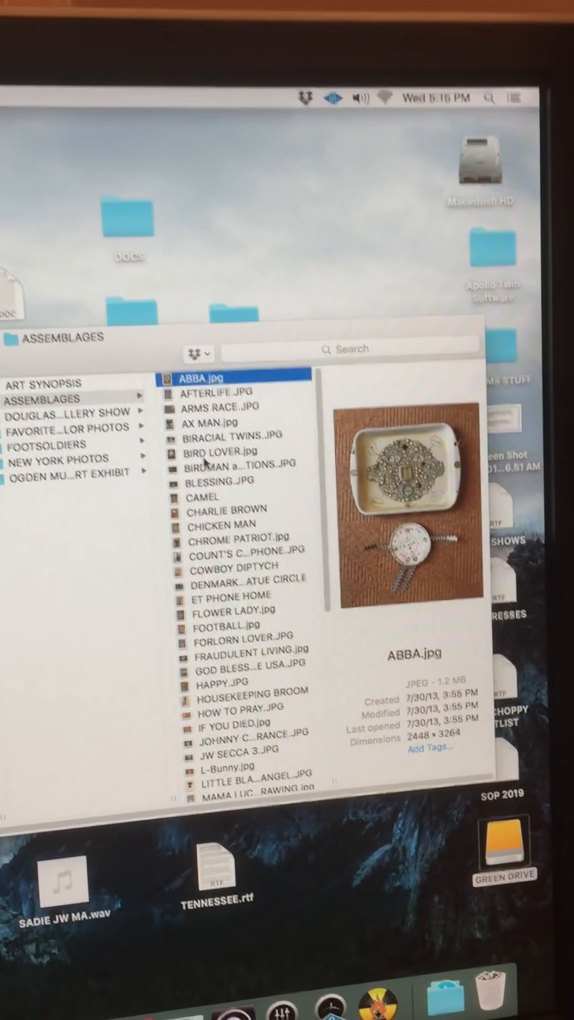
Preview CHROME PATRIOT.jpg and ET PHONE HOME, then look in the Dublin gallery show photos
left_click(234, 538)
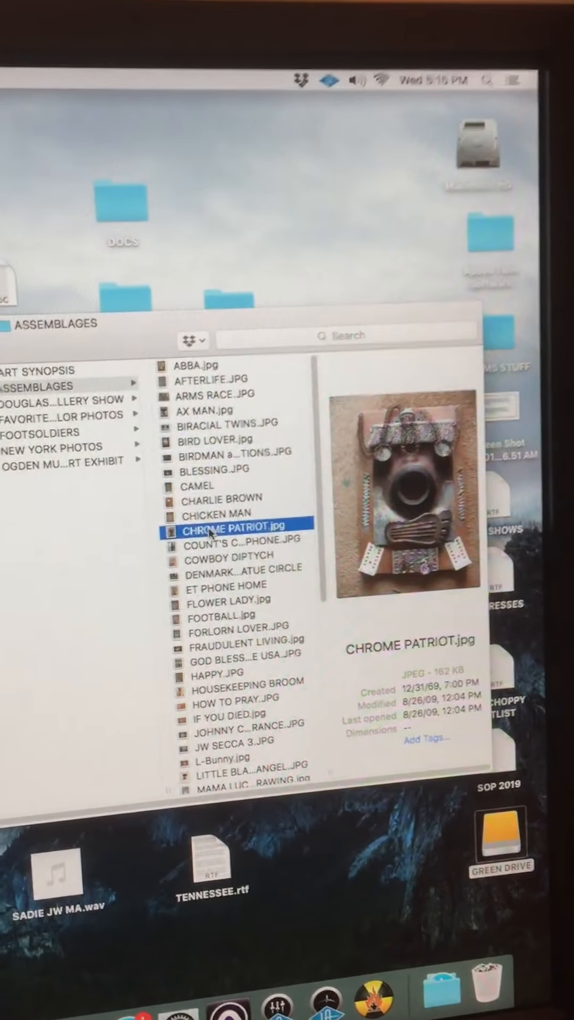
left_click(224, 572)
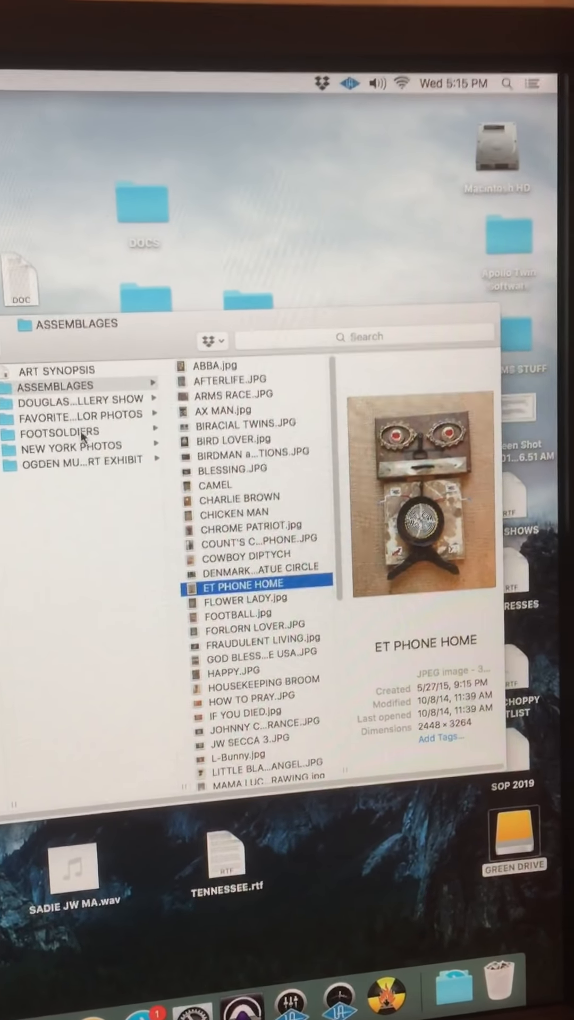
left_click(78, 424)
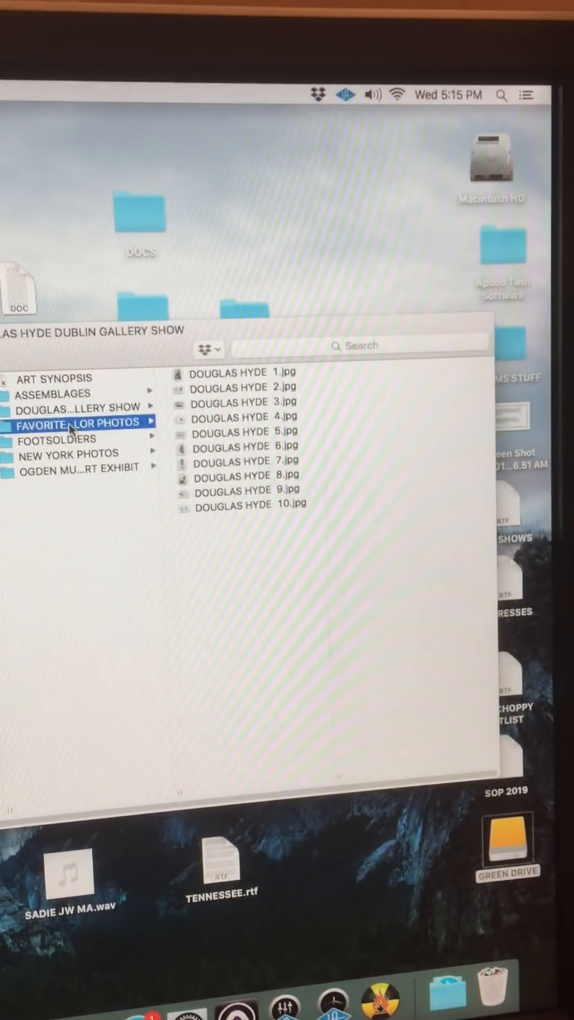
Browse NEW YORK PHOTOS > STREET SCENES and preview CHIMNEYS.jpg
left_click(65, 457)
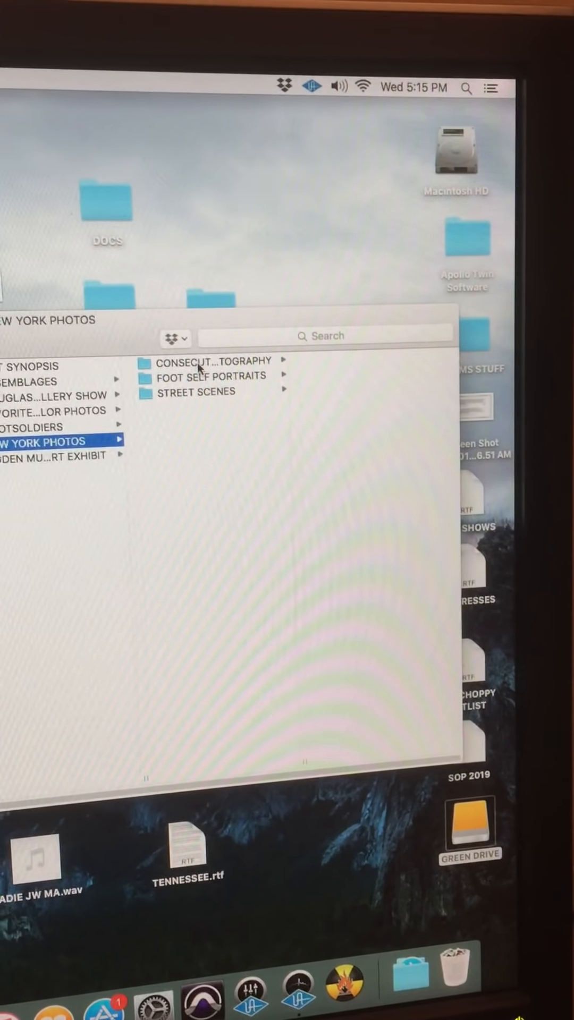
left_click(199, 392)
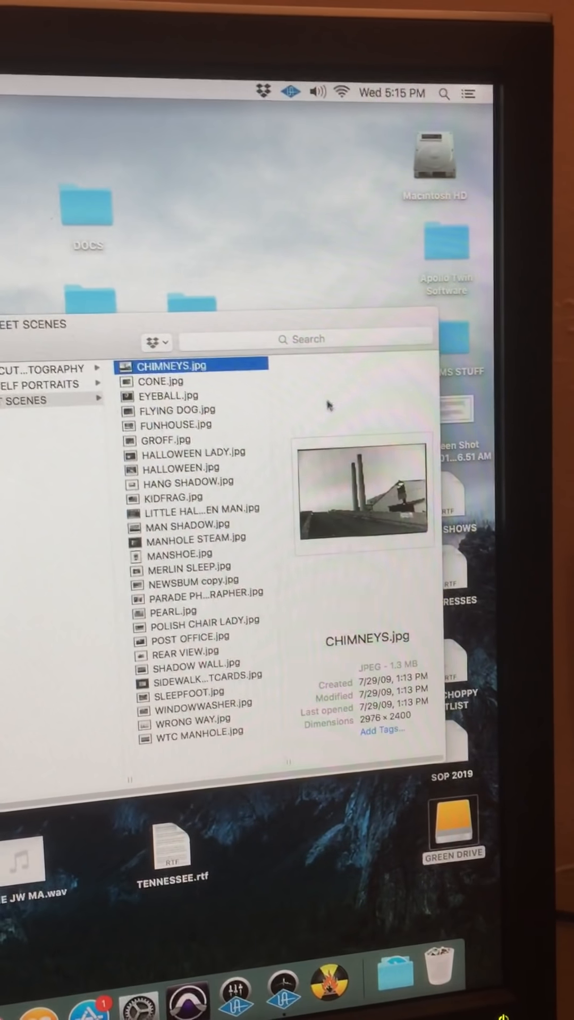
left_click(174, 497)
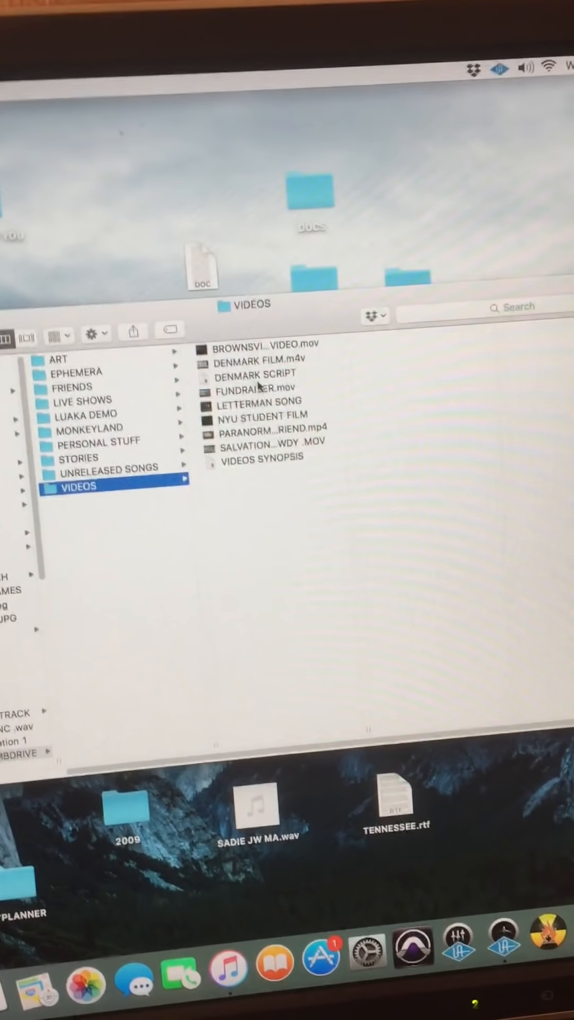
Preview the NYU STUDENT FILM movie in VIDEOS, then move to UNRELEASED SONGS
left_click(265, 422)
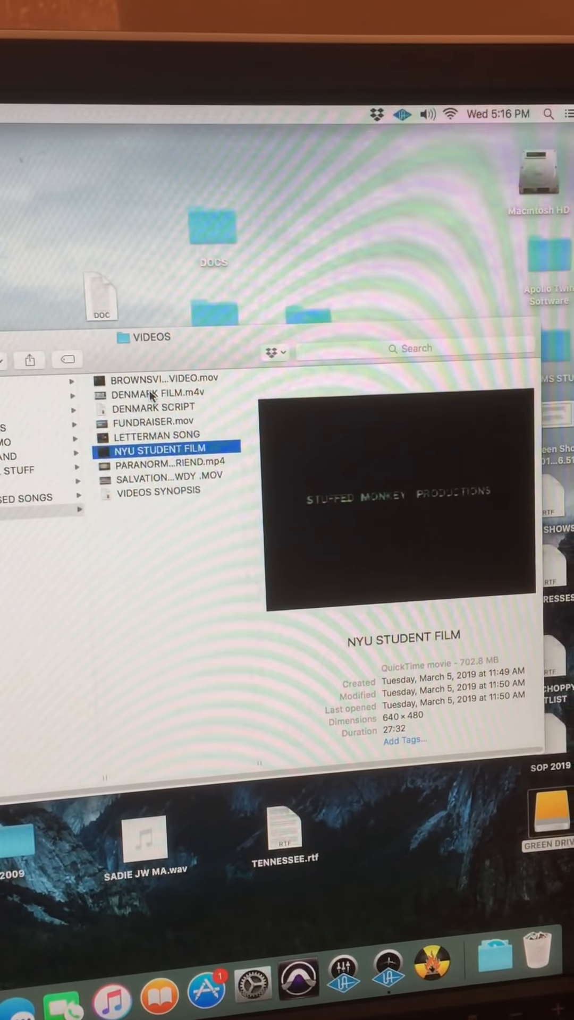
left_click(149, 392)
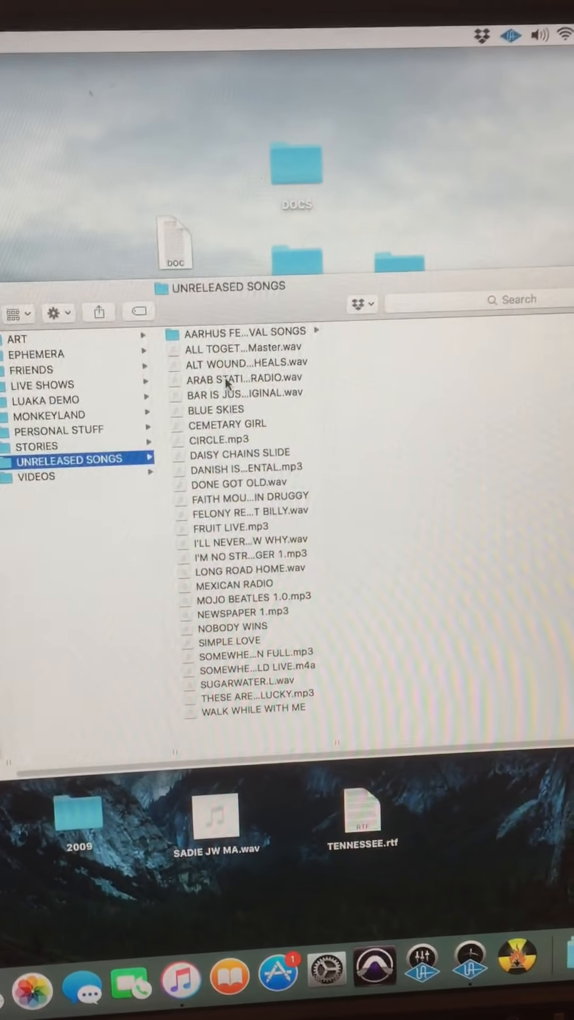
Preview ARAB STATIC ON THE RADIO.wav and its audio details in UNRELEASED SONGS
left_click(245, 379)
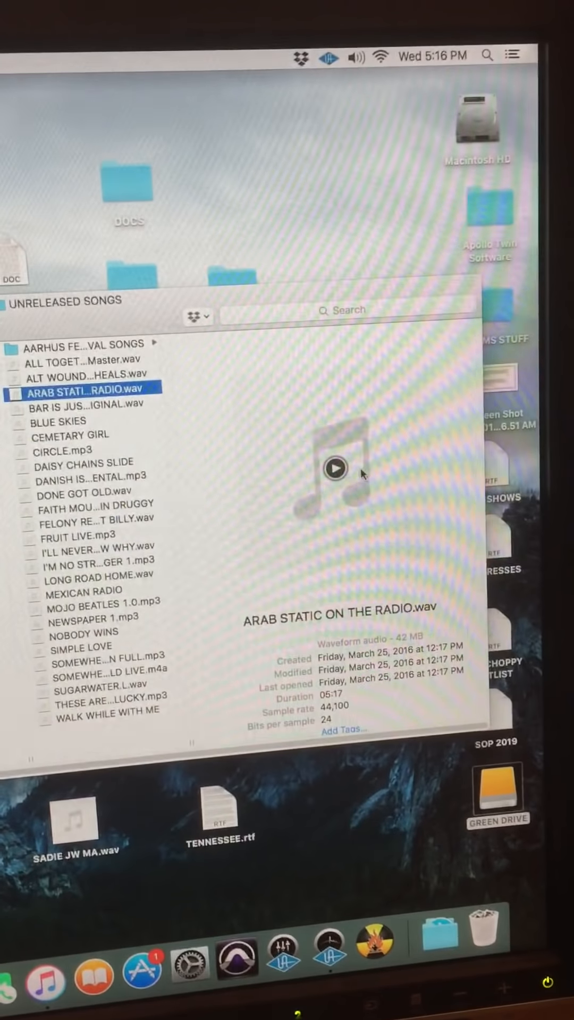